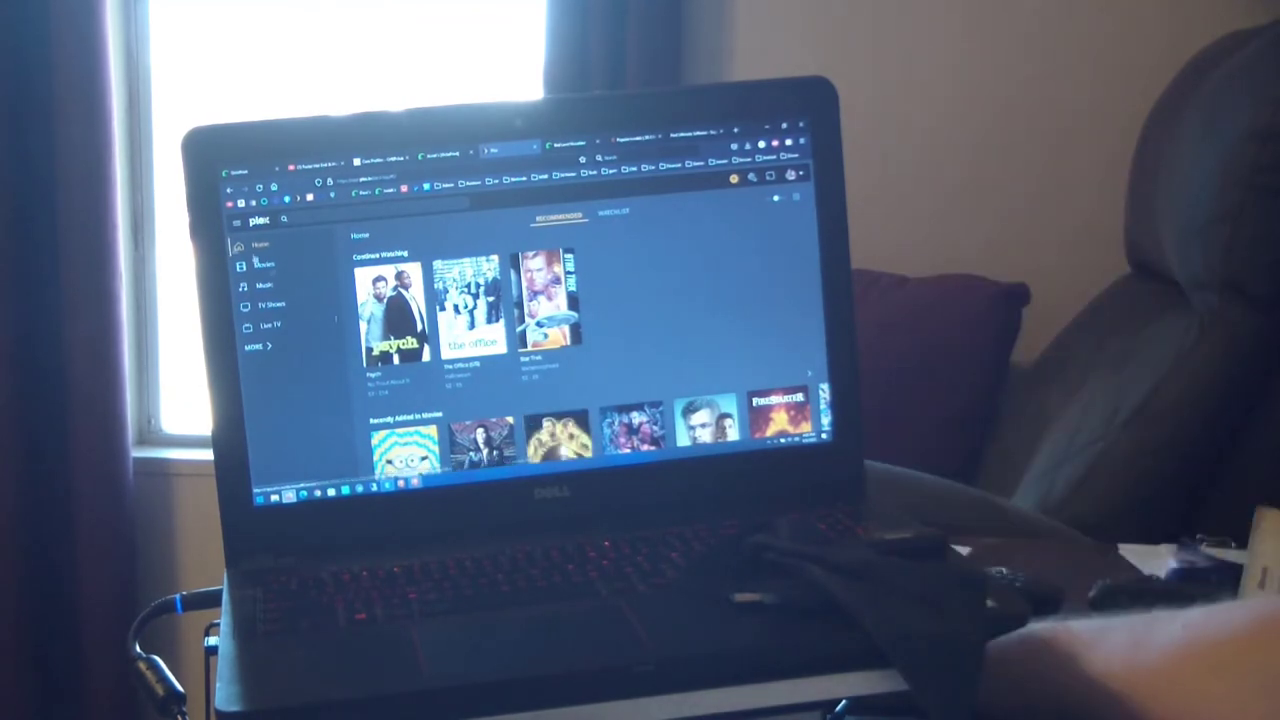
Switch from the Plex Home screen to the Live TV channel guide via the sidebar
left_click(270, 326)
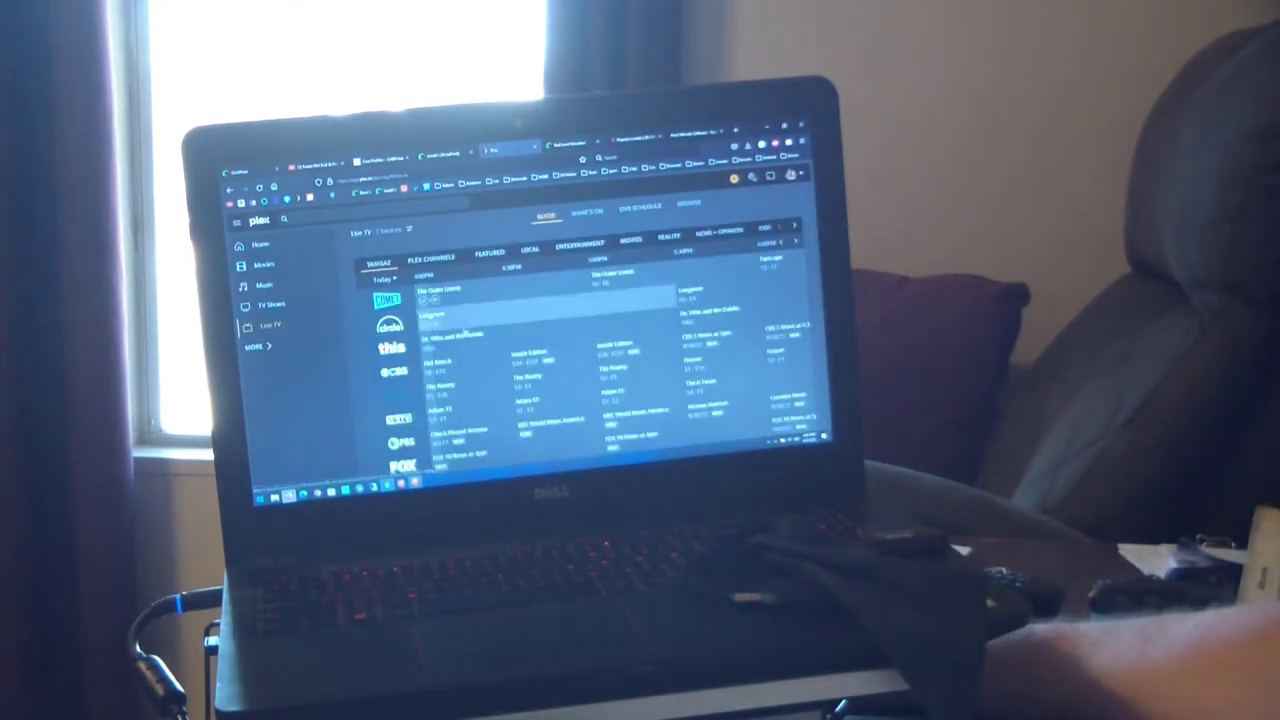